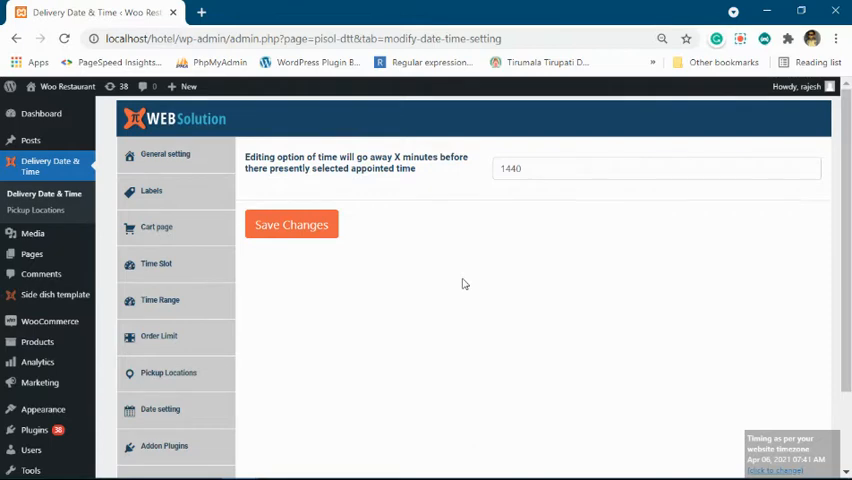
mouse_move(486, 214)
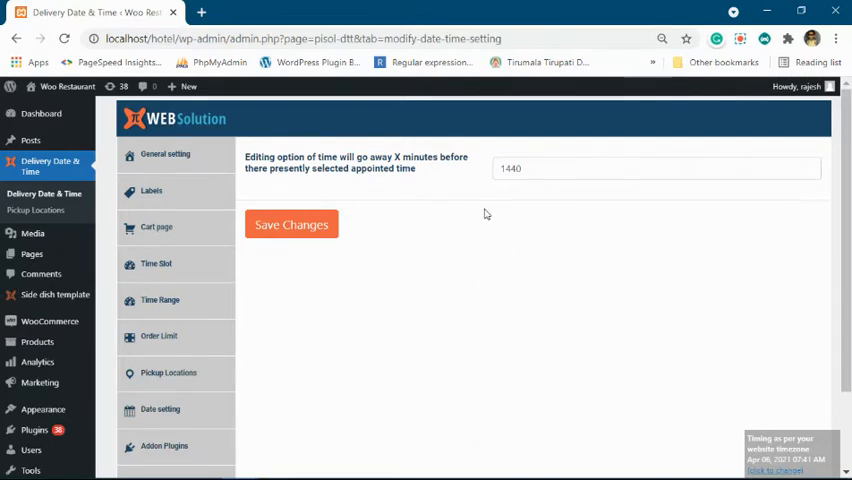
- Note the 1440-minute cutoff, then load localhost/hotel/my-account in a new tab
left_click(530, 168)
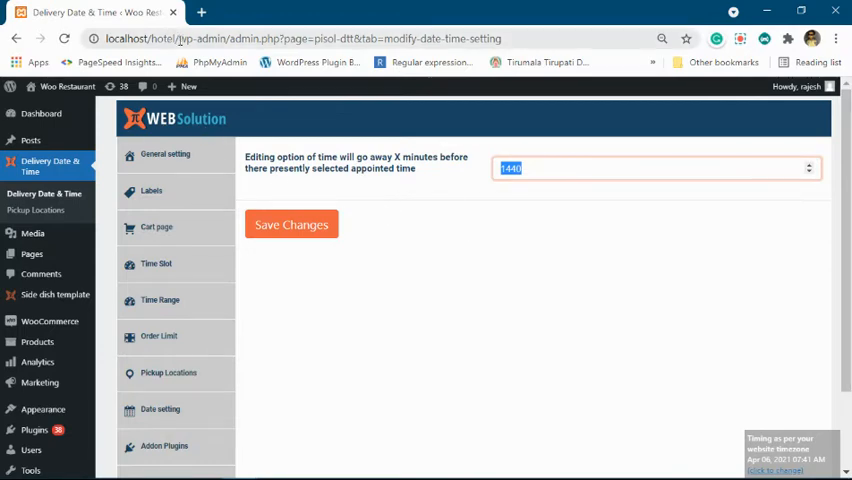
left_click(201, 11)
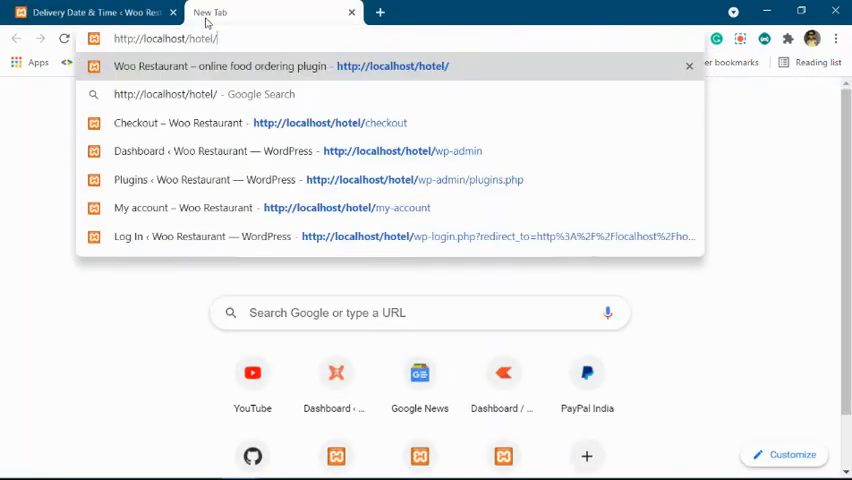
type("my-account/")
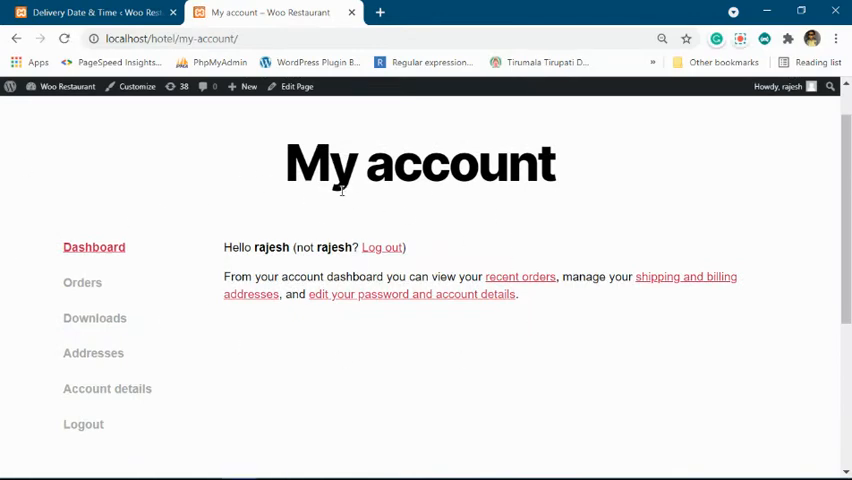
mouse_move(449, 270)
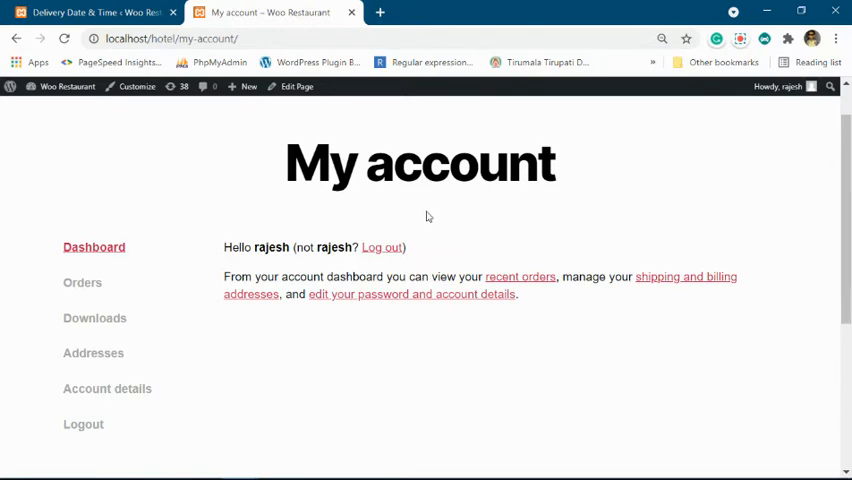
mouse_move(335, 201)
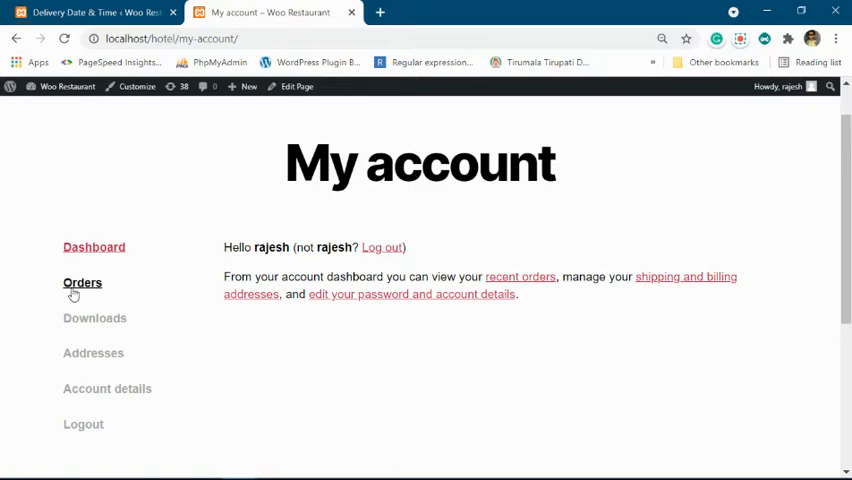
- Open order #1918 from Orders and highlight its April 29, 1:00–2:00 PM pickup
left_click(82, 283)
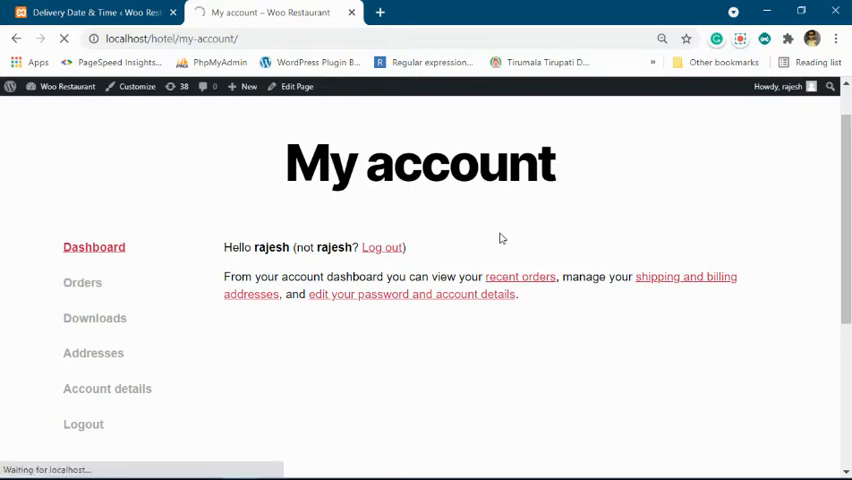
left_click(82, 282)
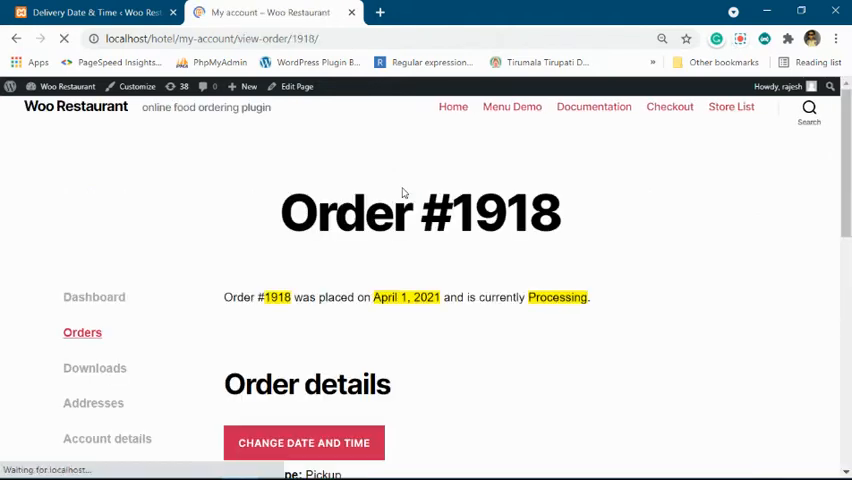
scroll("down", 3)
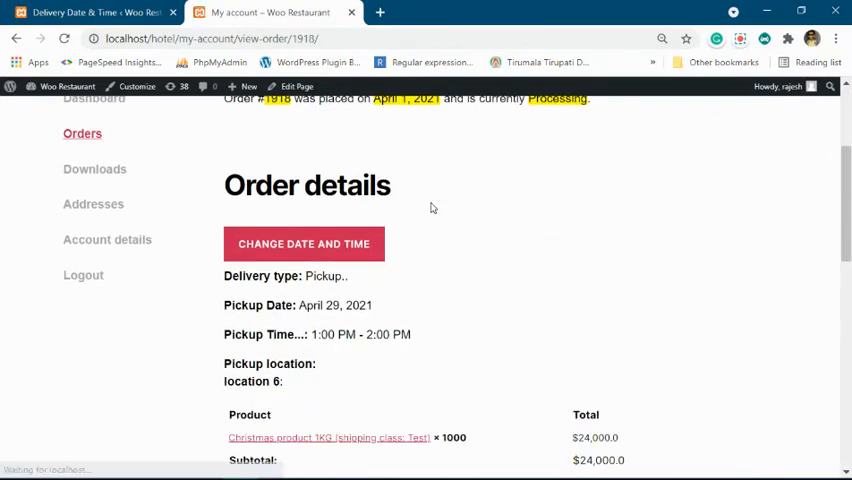
mouse_move(465, 233)
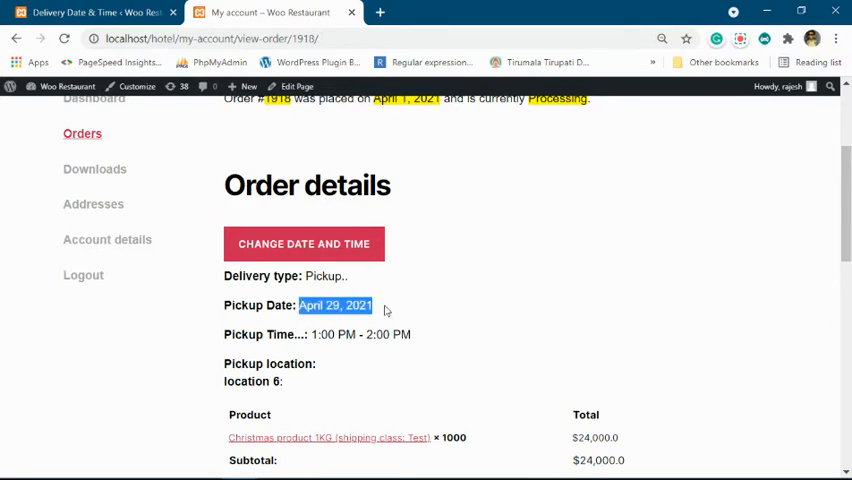
double_click(319, 334)
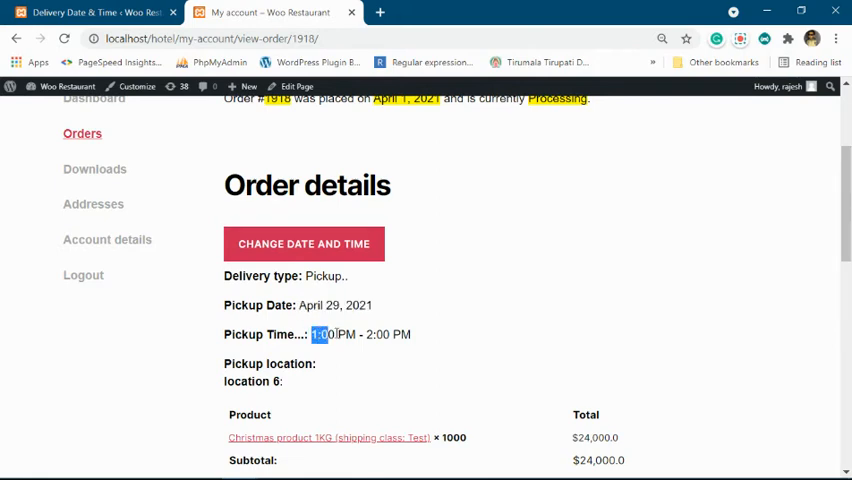
- Reschedule order #1918 to April 28, 2021, 11:00 AM–12:00 PM and submit
left_click(303, 243)
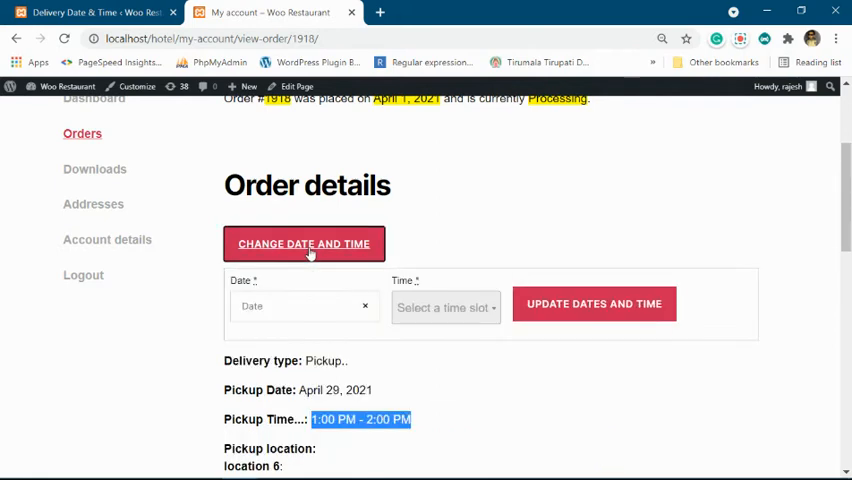
left_click(305, 306)
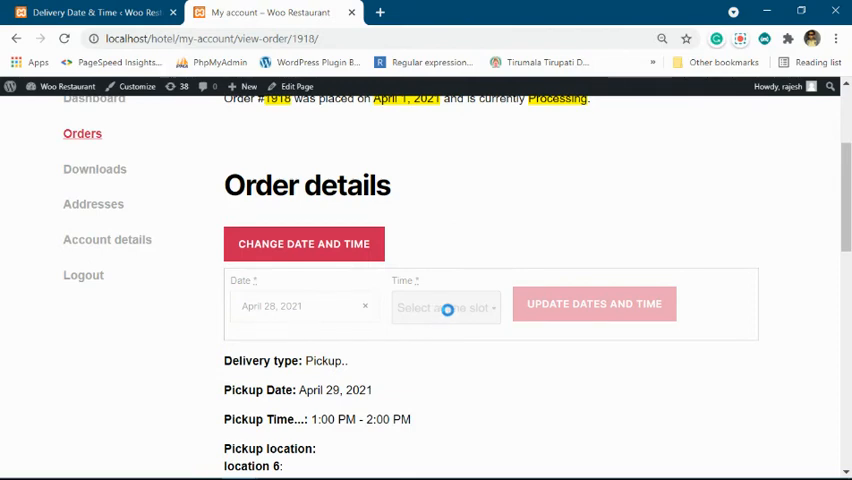
left_click(445, 307)
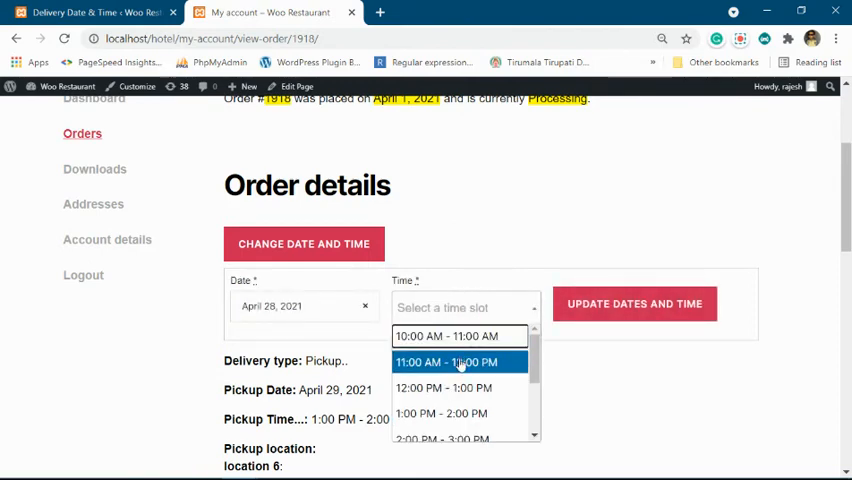
left_click(446, 362)
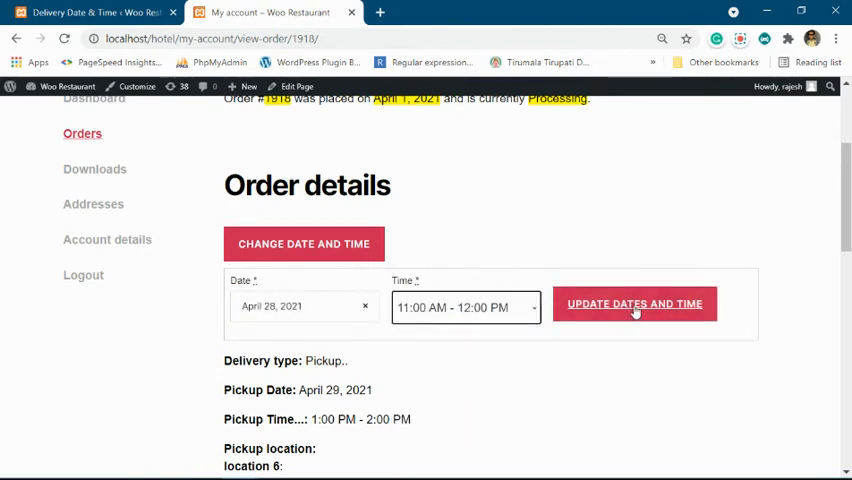
left_click(634, 304)
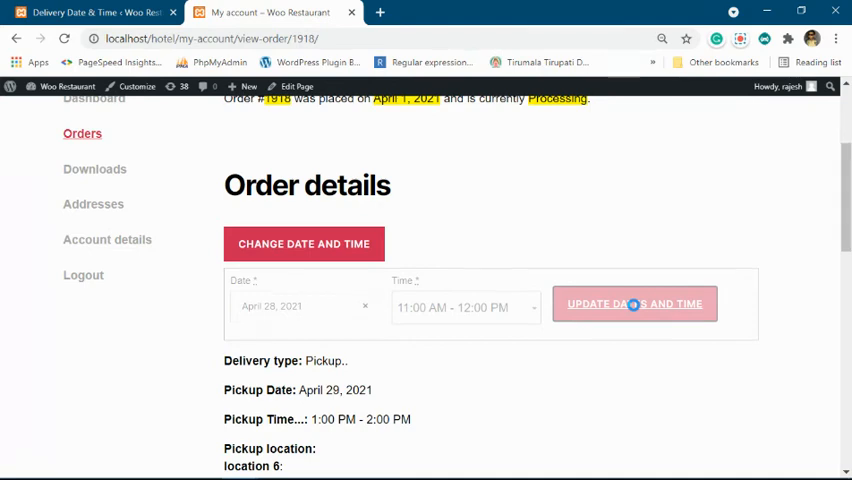
- Highlight the updated pickup line reading April 28, 2021, 11:00 AM–12:00 PM
left_click(634, 304)
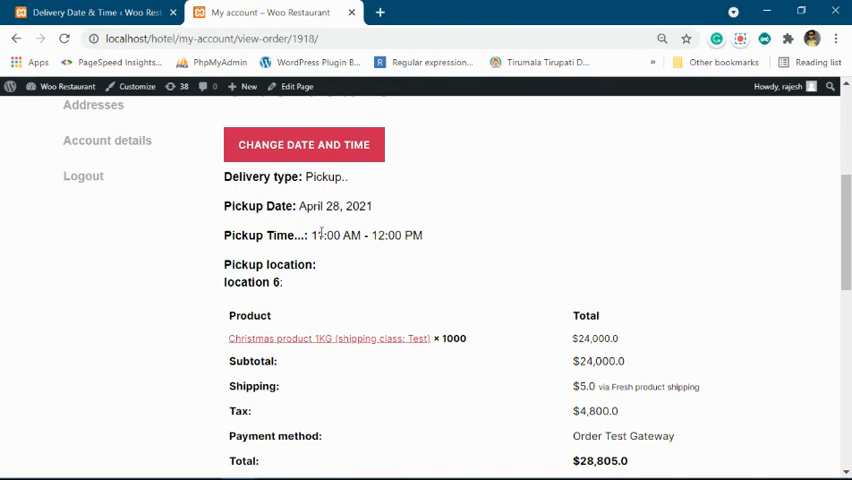
triple_click(367, 235)
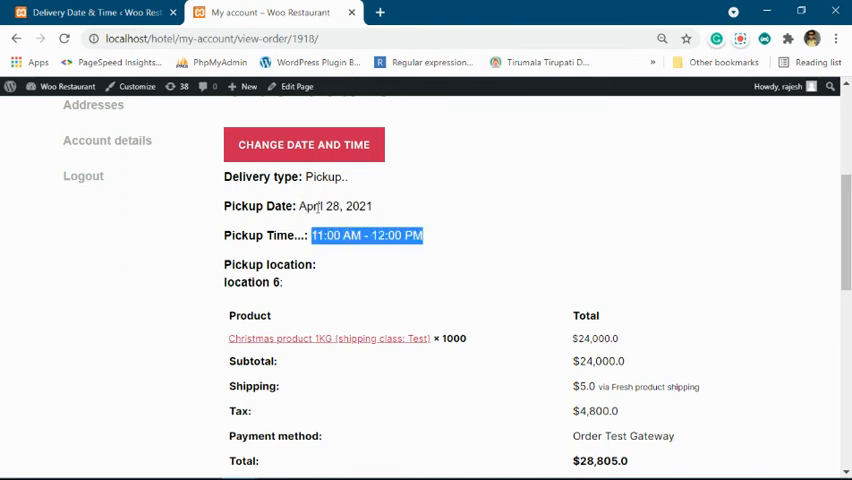
mouse_move(366, 235)
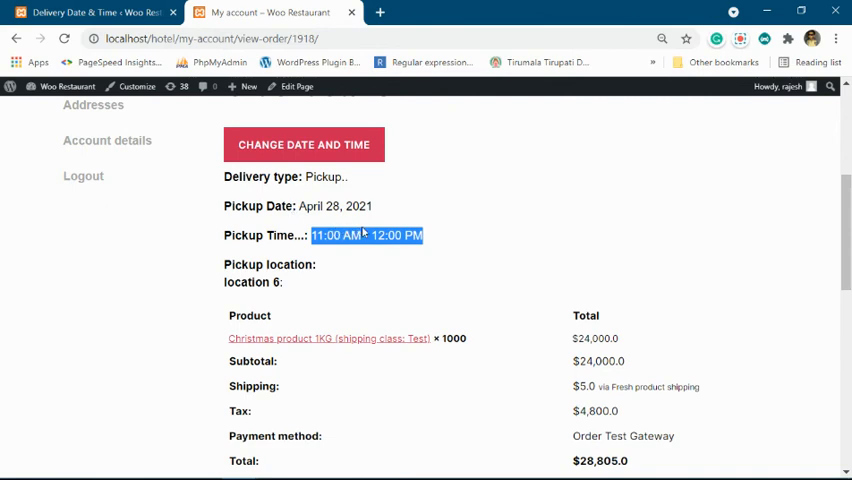